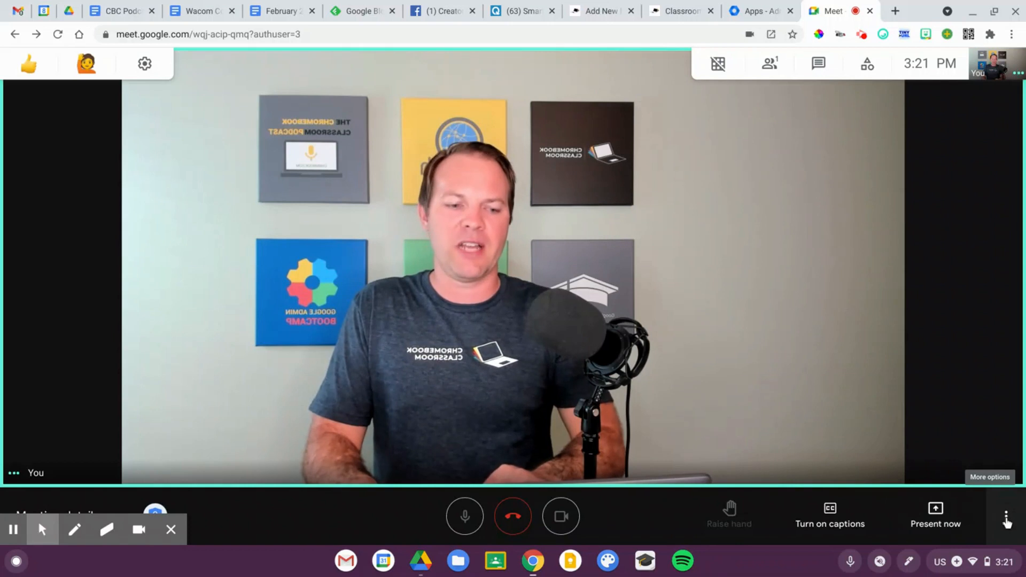
From the call's More options, change the background to Purple clouds, then Stars in space.
left_click(995, 521)
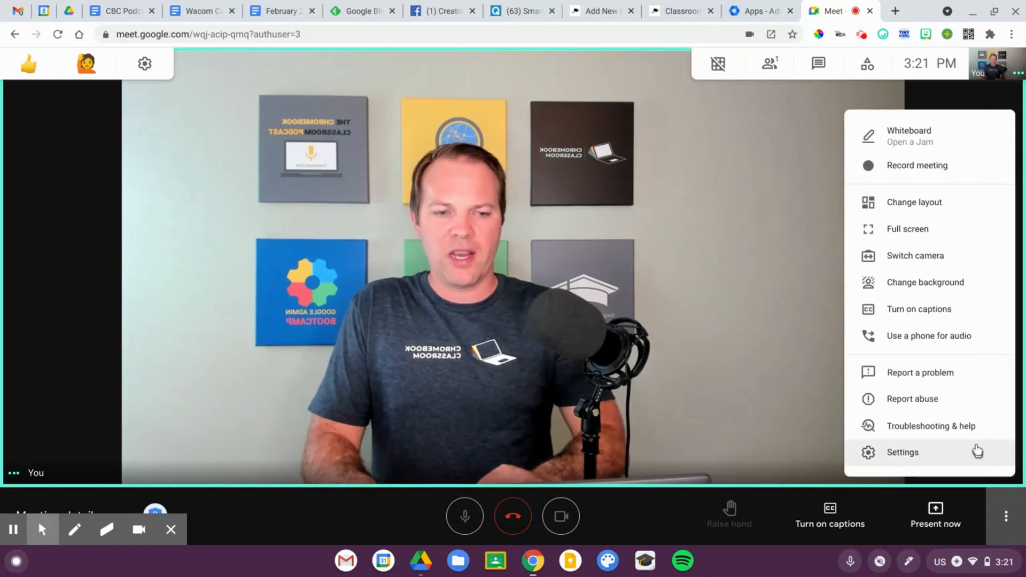
left_click(934, 293)
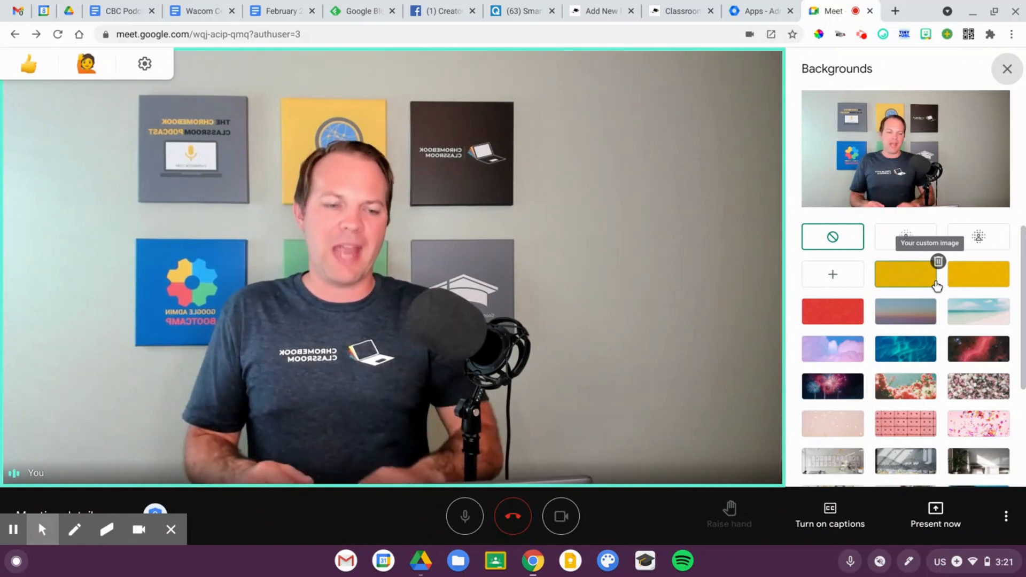
mouse_move(964, 312)
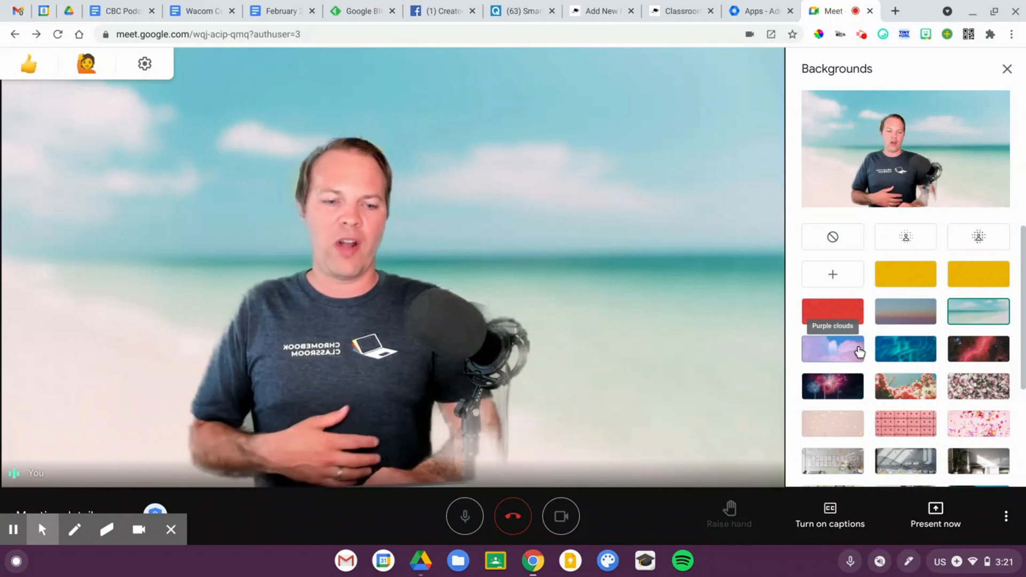
left_click(833, 349)
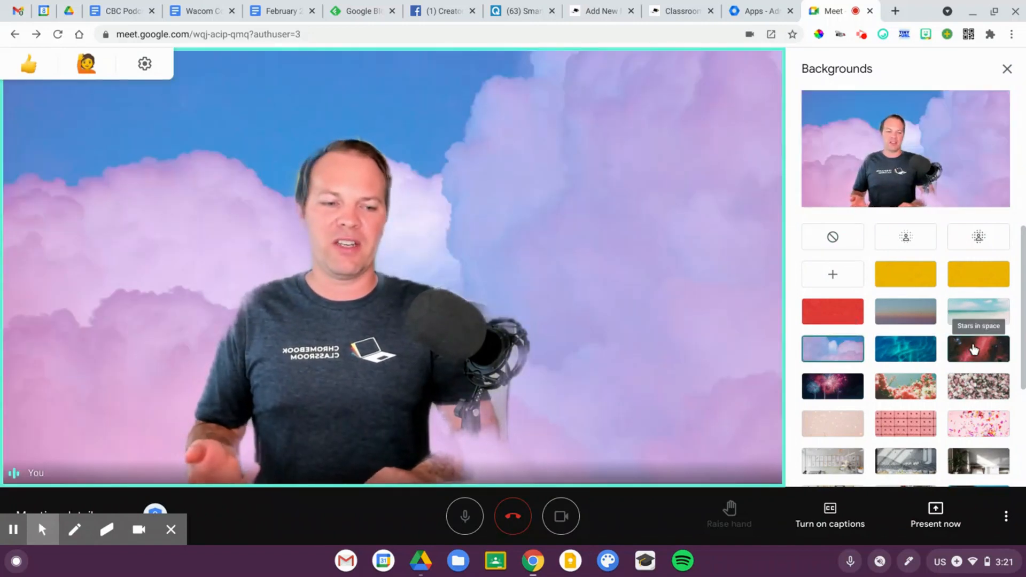
left_click(979, 348)
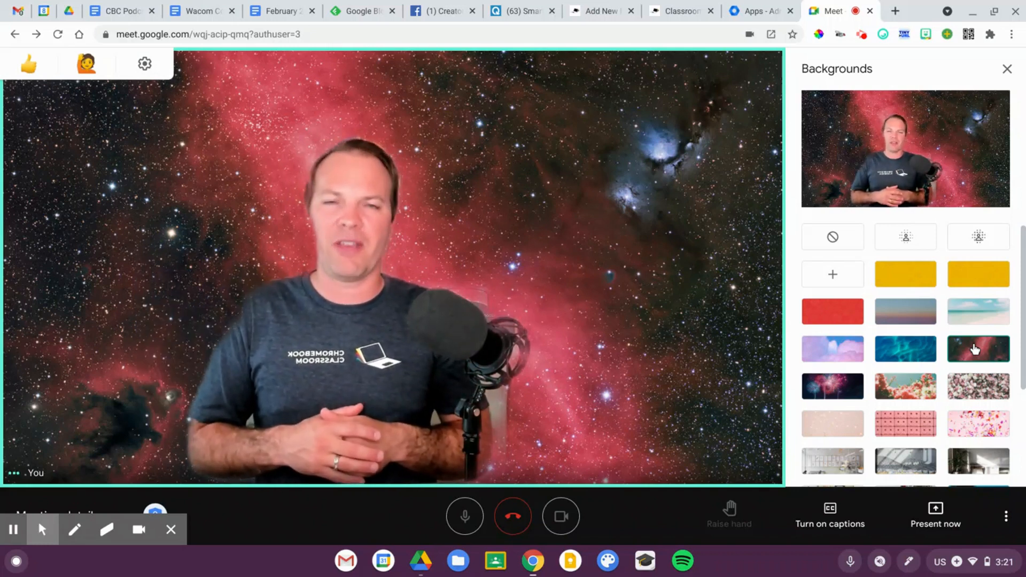
mouse_move(905, 236)
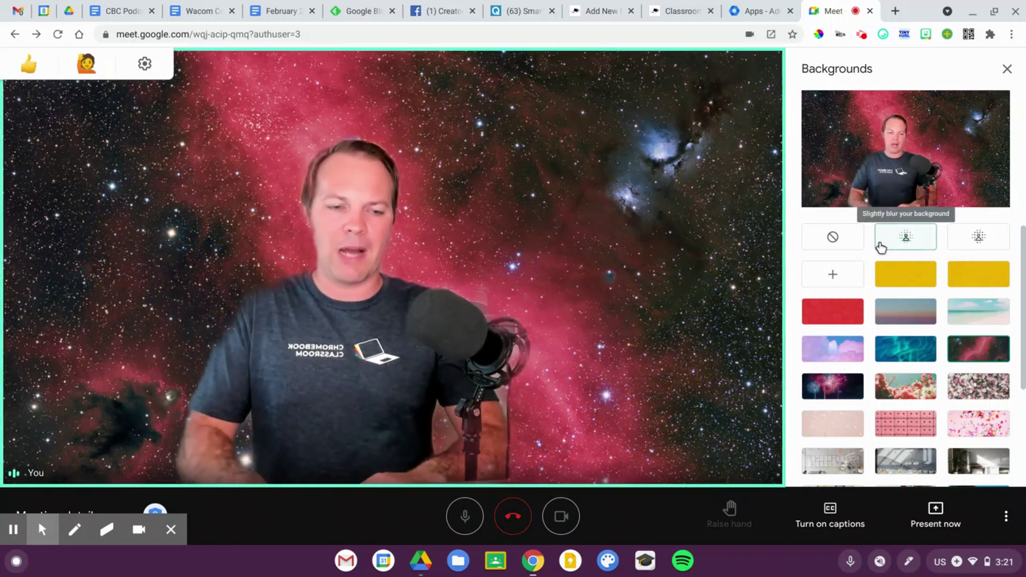
Upload the blue Google-icons JPG from Downloads as a custom background and apply it.
left_click(833, 273)
type("backg")
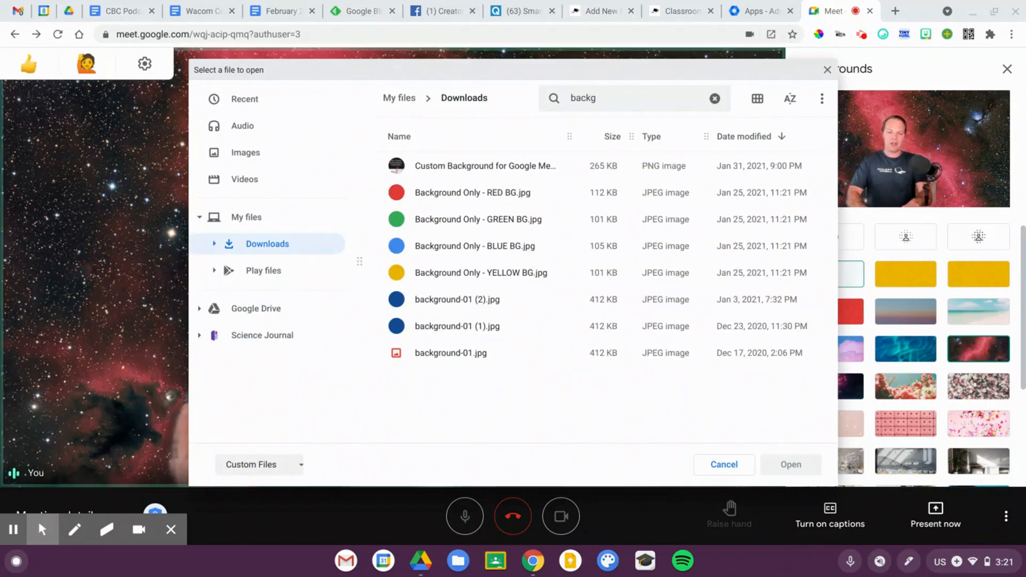
left_click(475, 246)
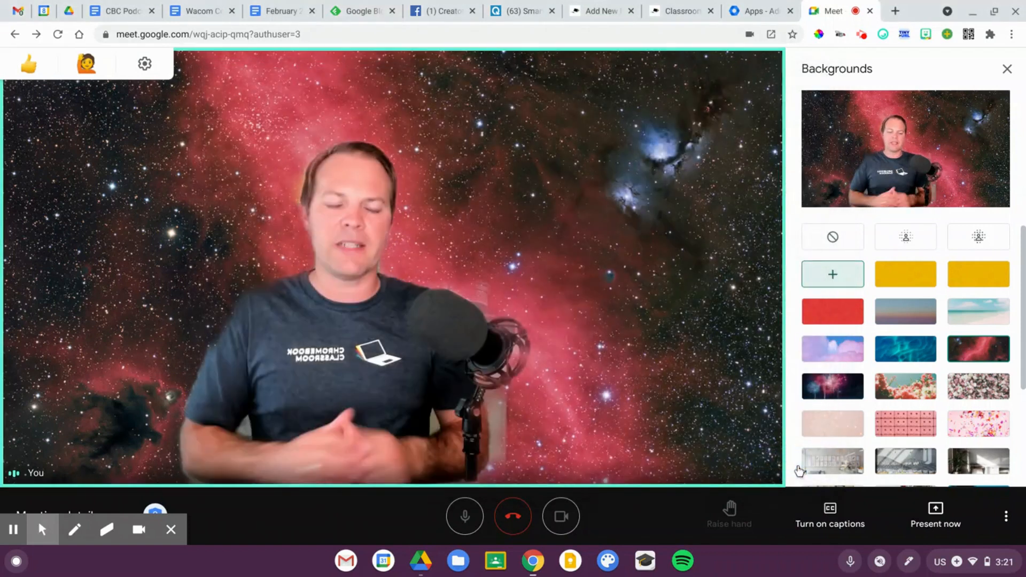
left_click(906, 274)
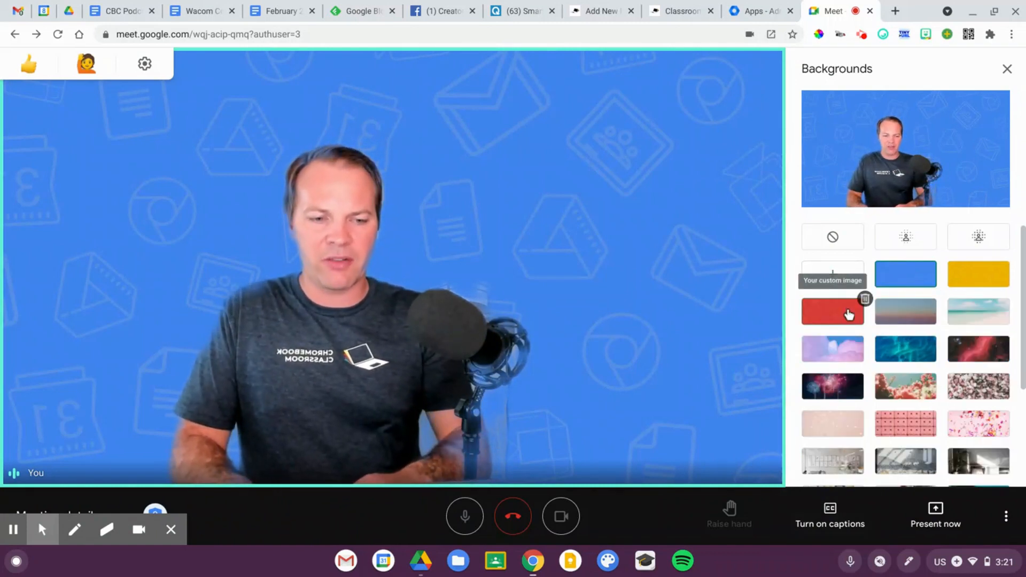
Try the red custom background, settle on the yellow one, then go to the Admin Console.
left_click(833, 311)
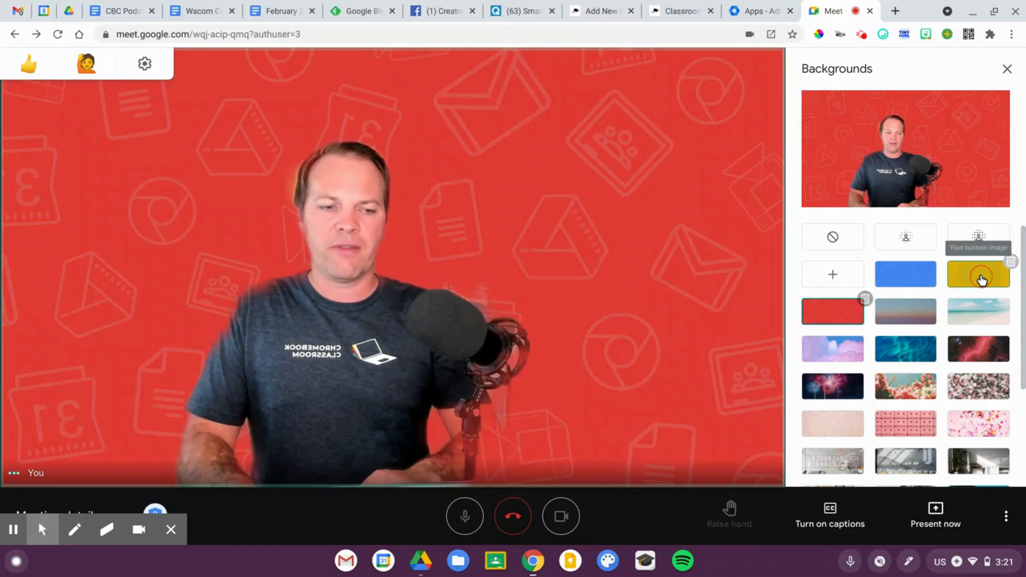
left_click(978, 274)
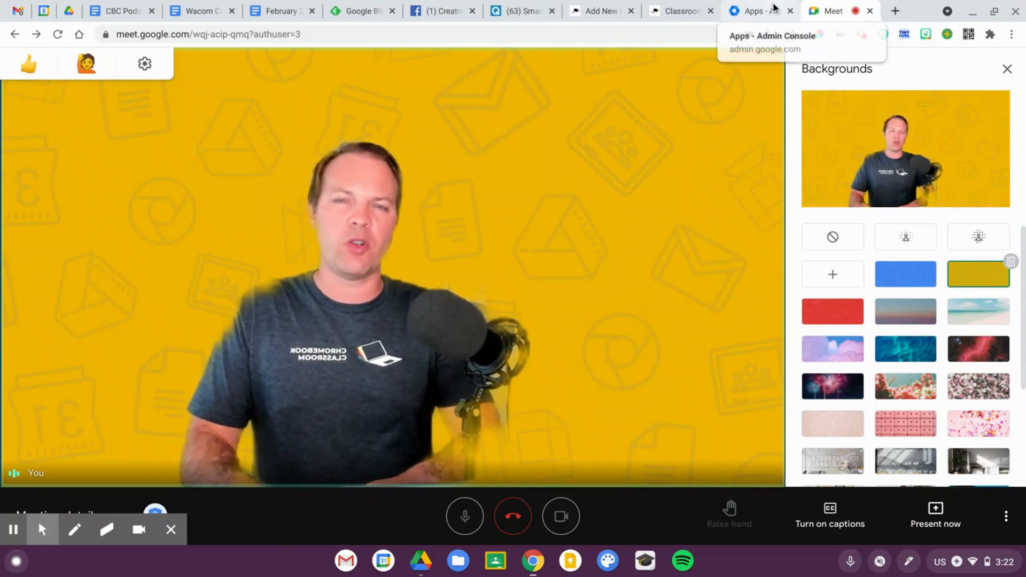
left_click(761, 11)
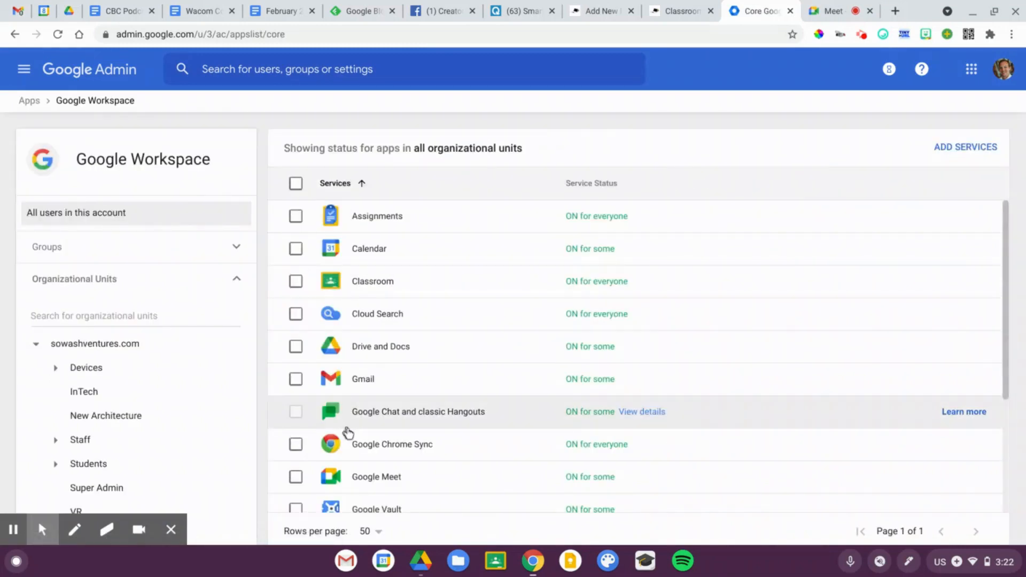
Navigate Google Meet > Meet video settings and scroll to the Backgrounds setting.
left_click(377, 477)
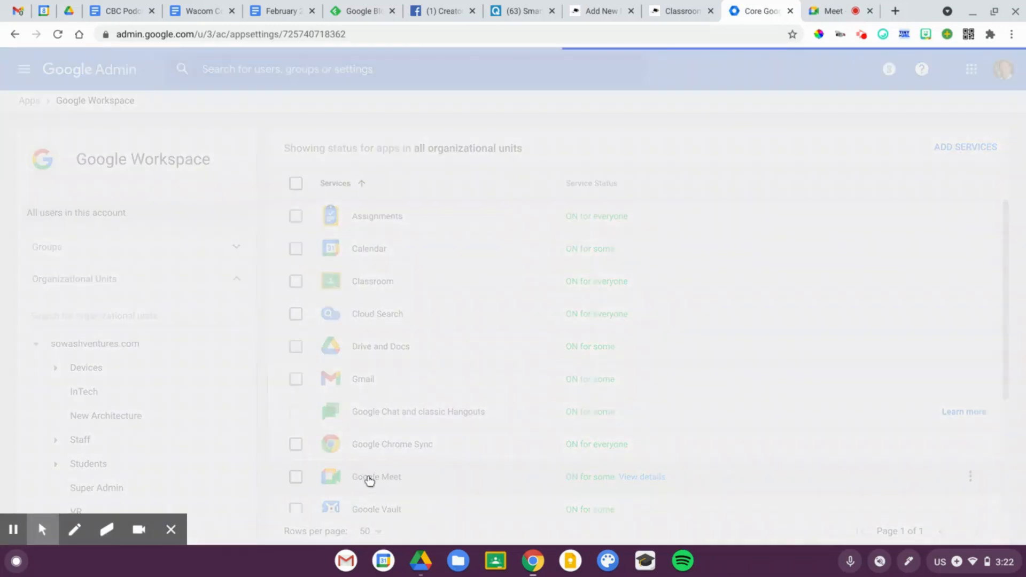
left_click(376, 477)
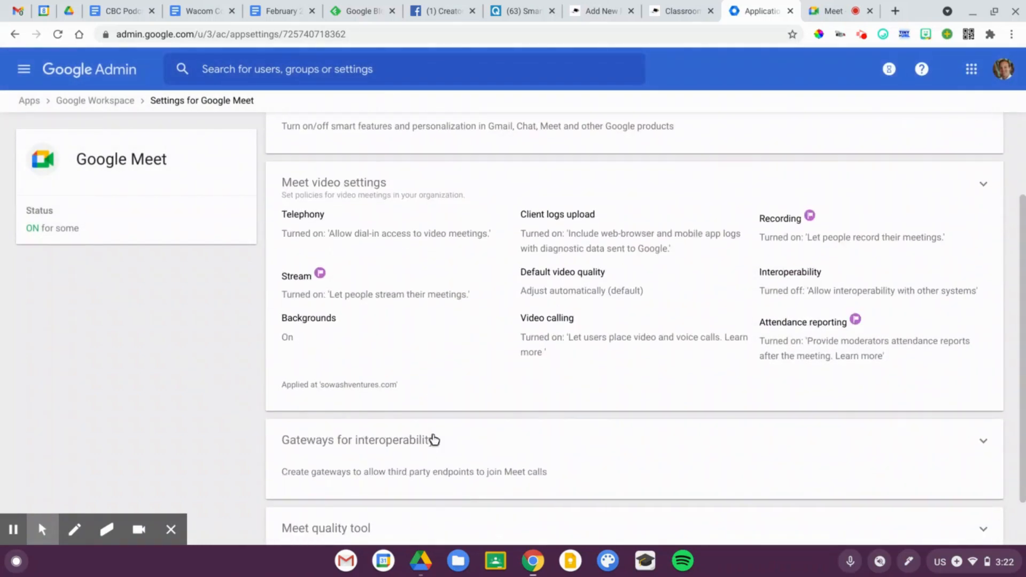
mouse_move(445, 349)
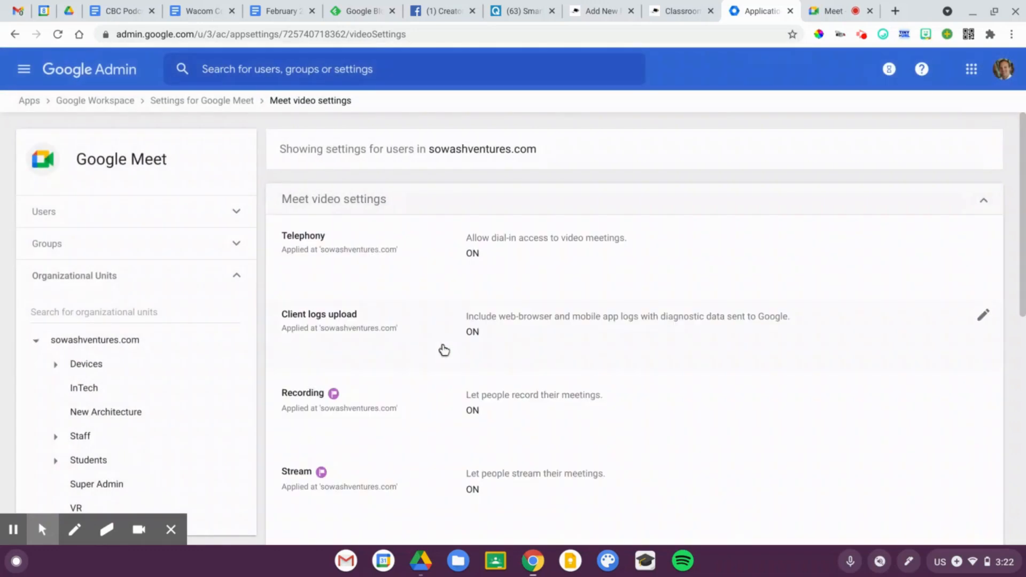
scroll("down", 3)
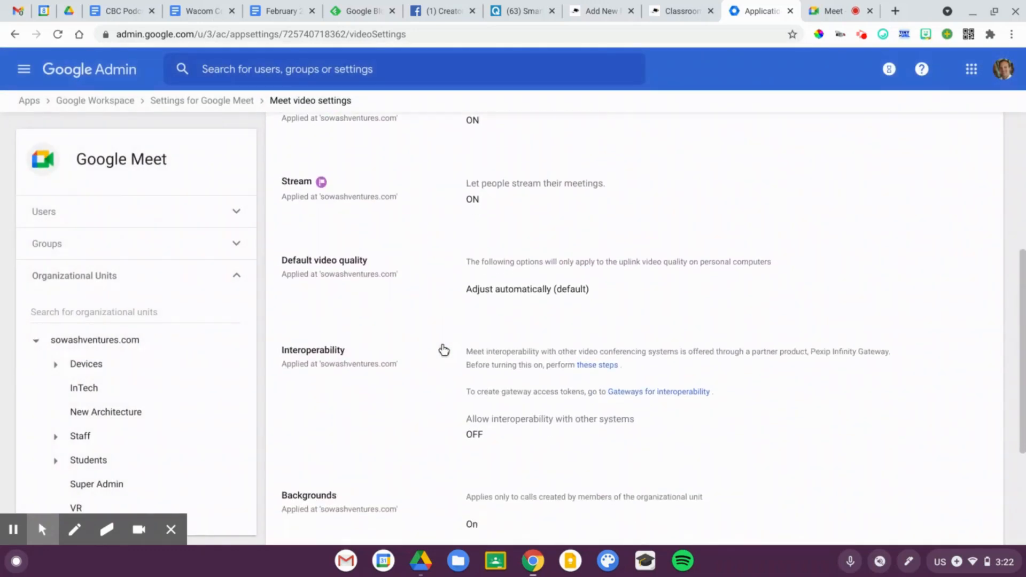
scroll("down", 3)
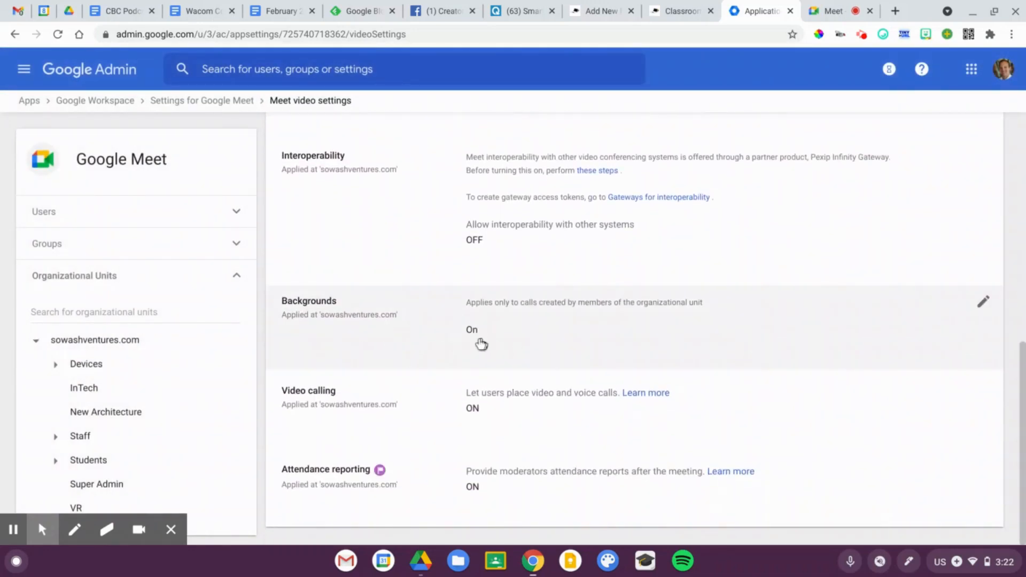
Show the Backgrounds edit panel: replacement On with custom images allowed.
left_click(479, 335)
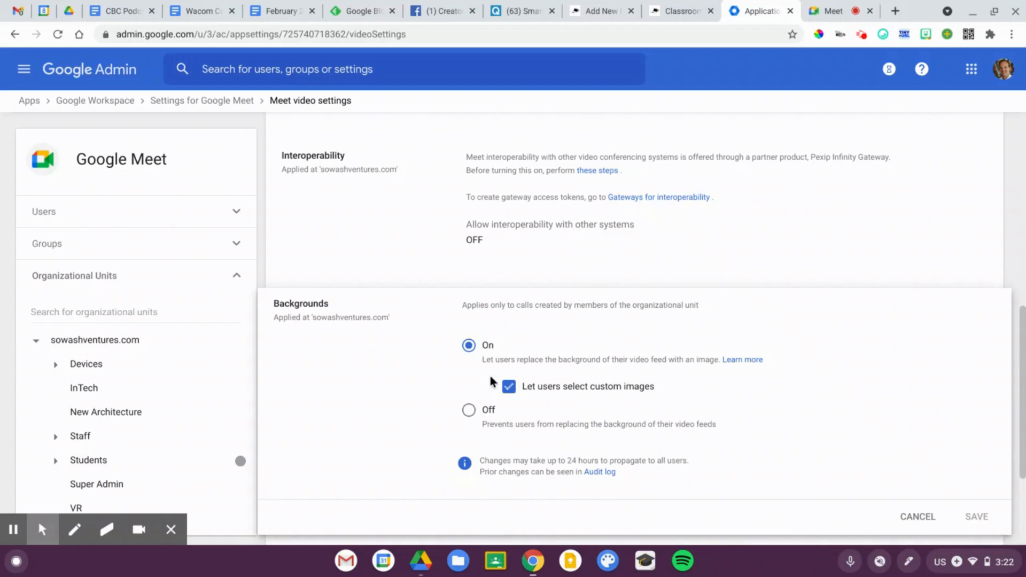
mouse_move(47, 477)
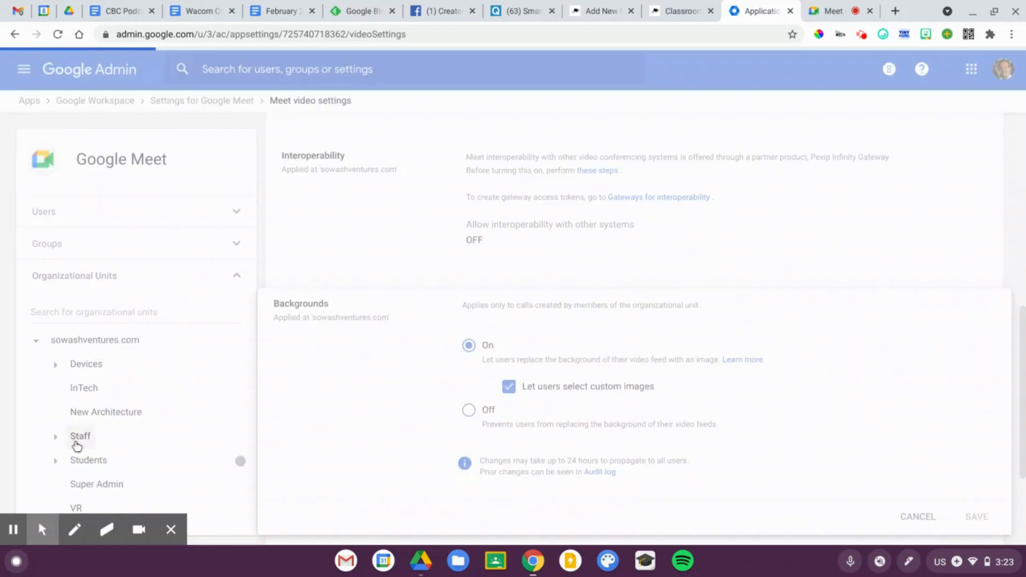
Review Backgrounds for Staff and Students (no custom images), then return to the Meet call.
left_click(80, 436)
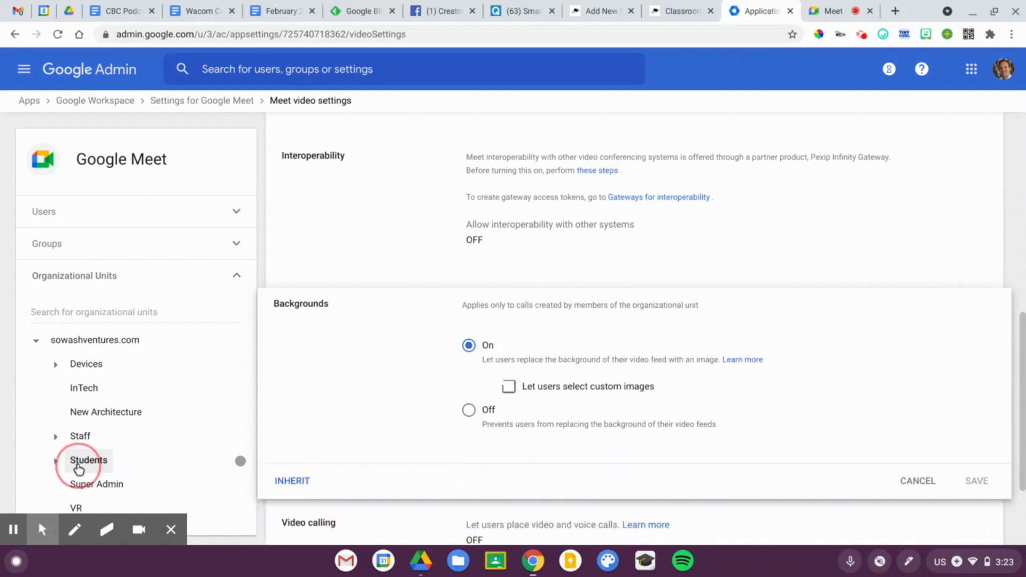
left_click(88, 459)
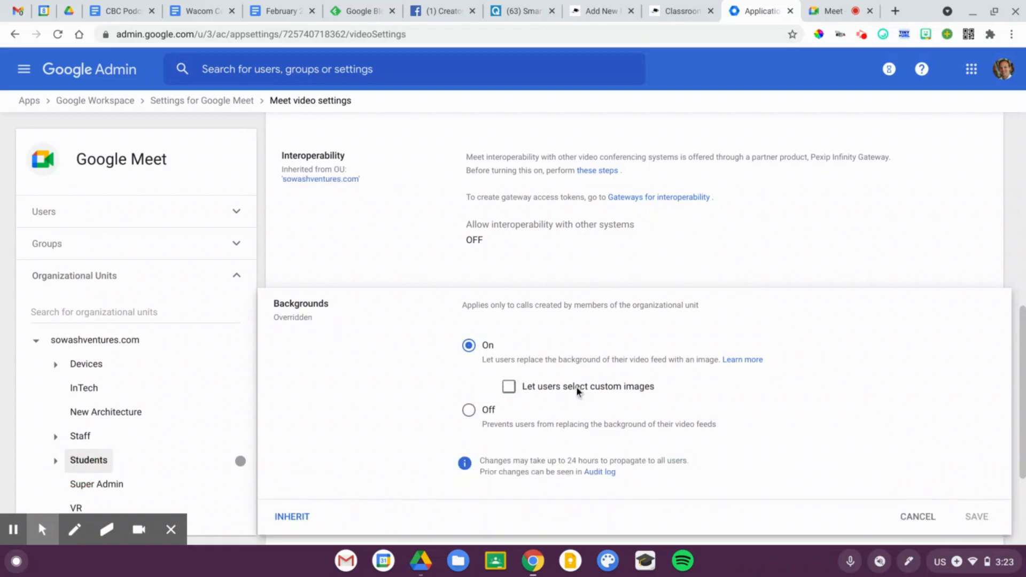
mouse_move(571, 394)
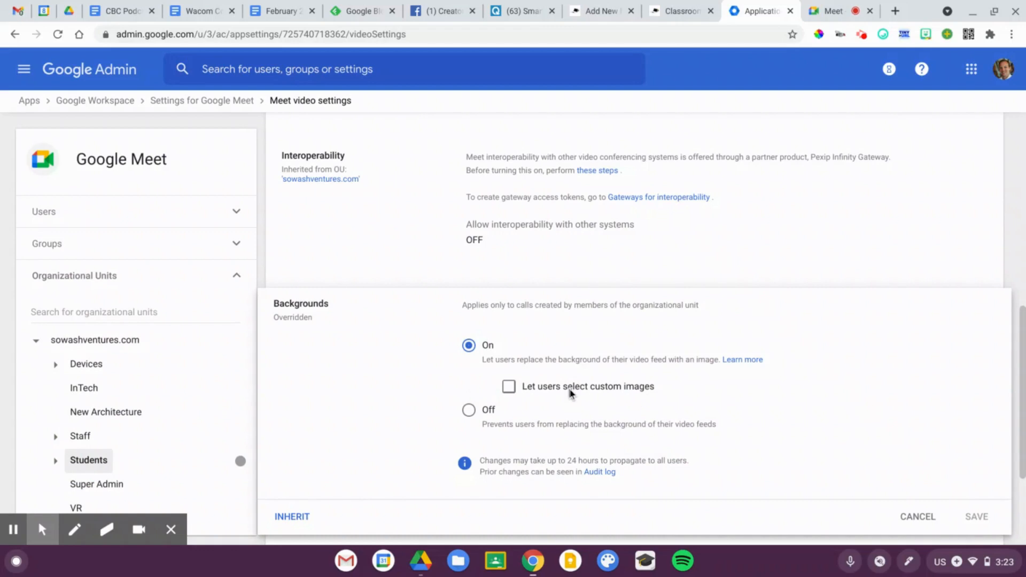
left_click(835, 10)
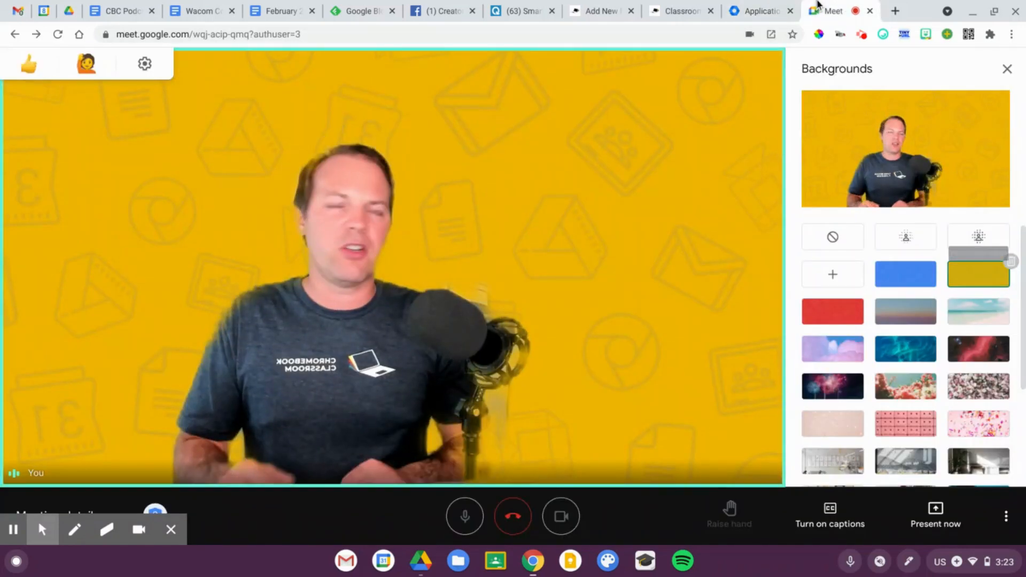